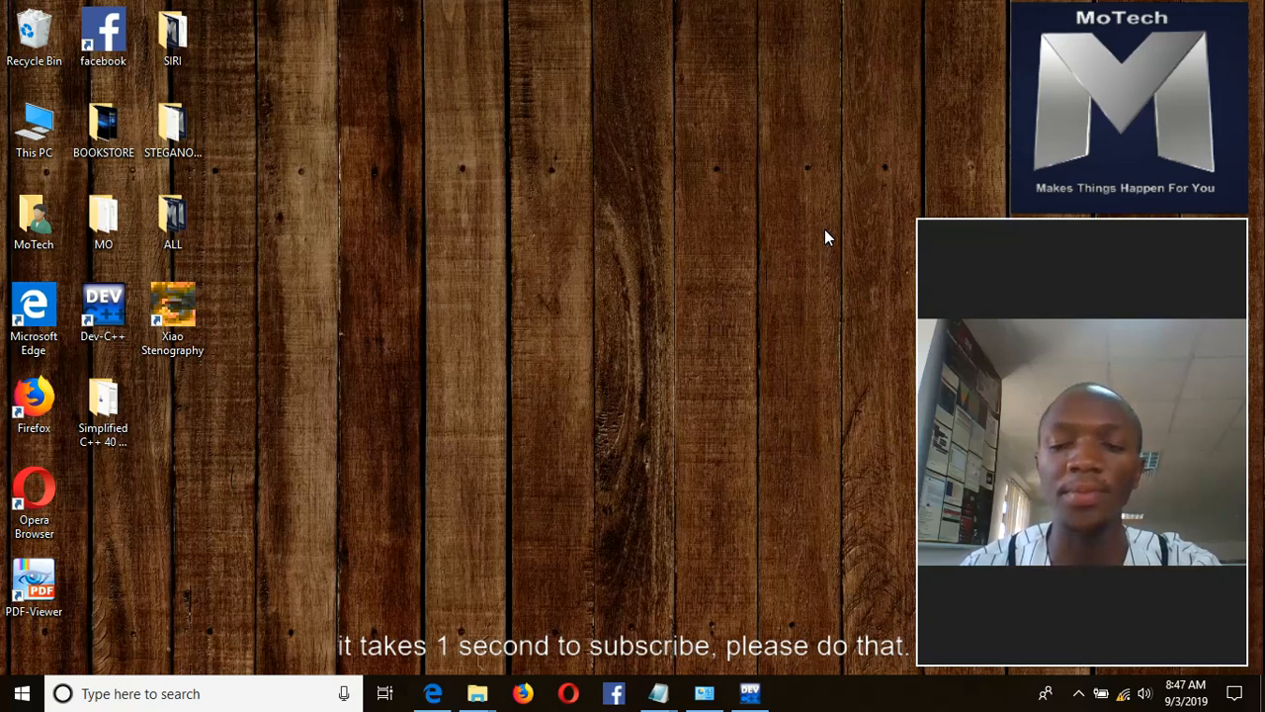
{"action": "mouse_move", "coordinate": [675, 447]}
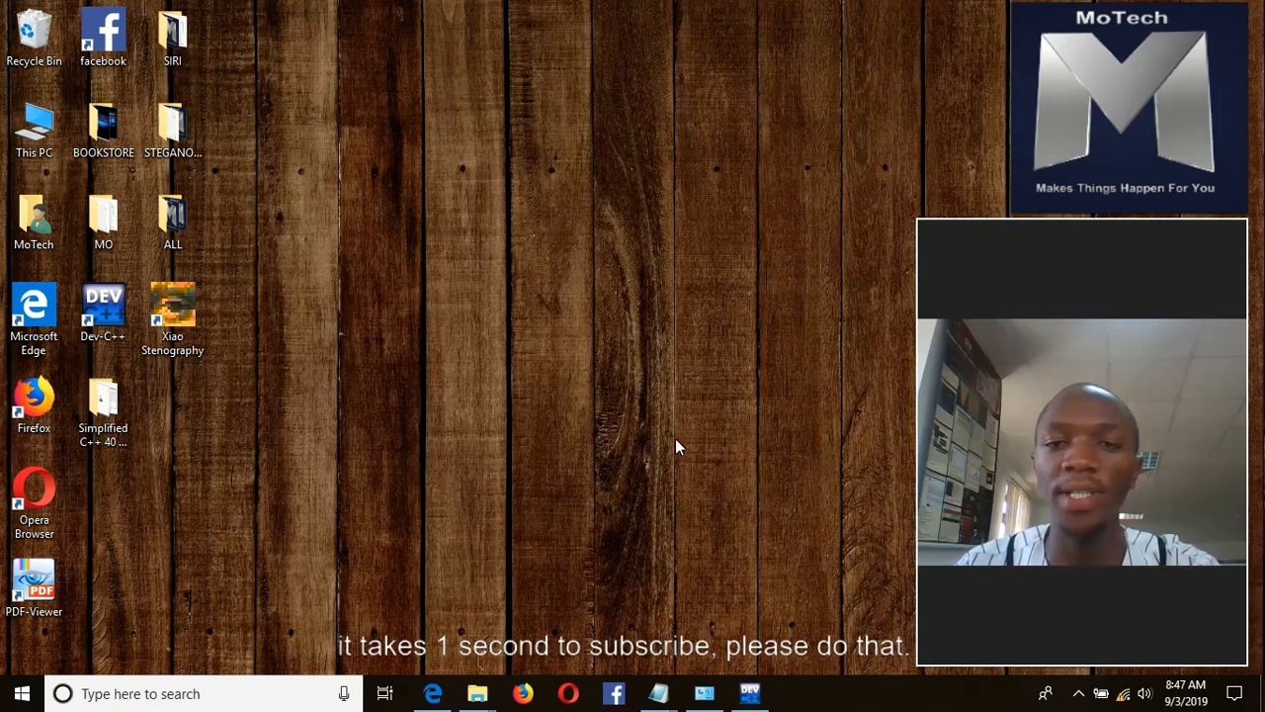
{"action": "mouse_move", "coordinate": [433, 692]}
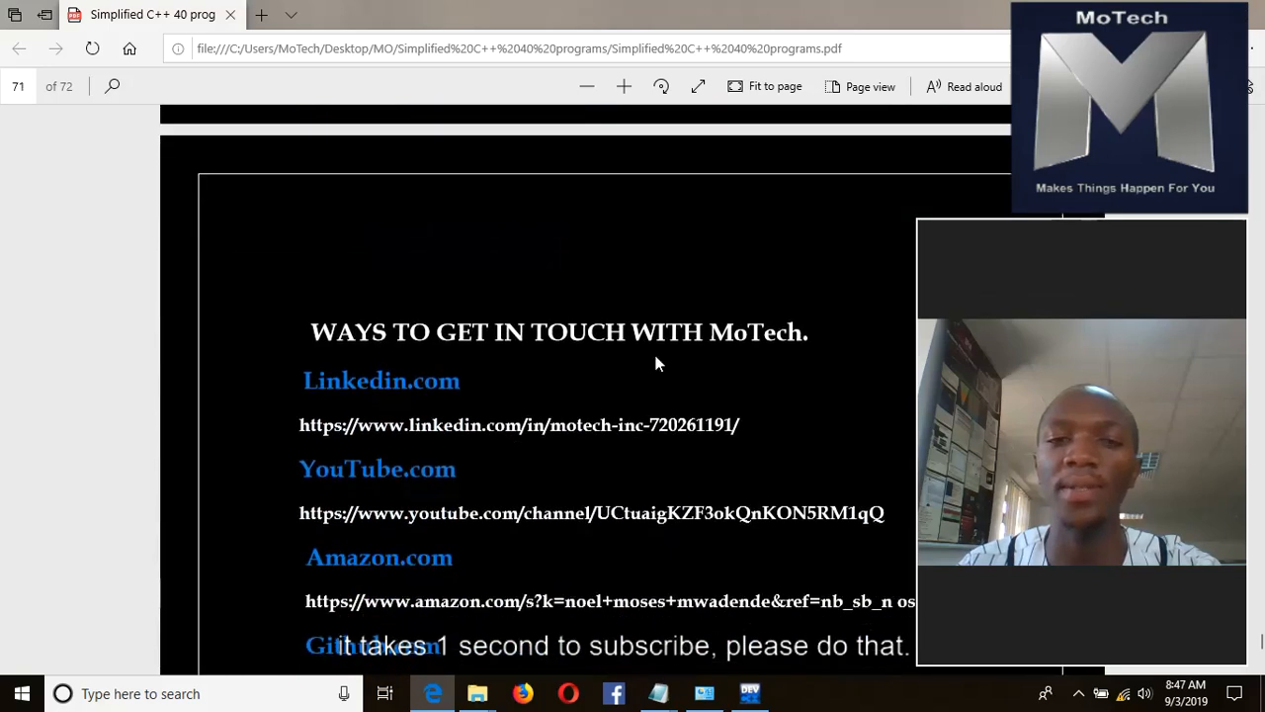
{"action": "scroll", "scroll_direction": "down", "scroll_amount": 3}
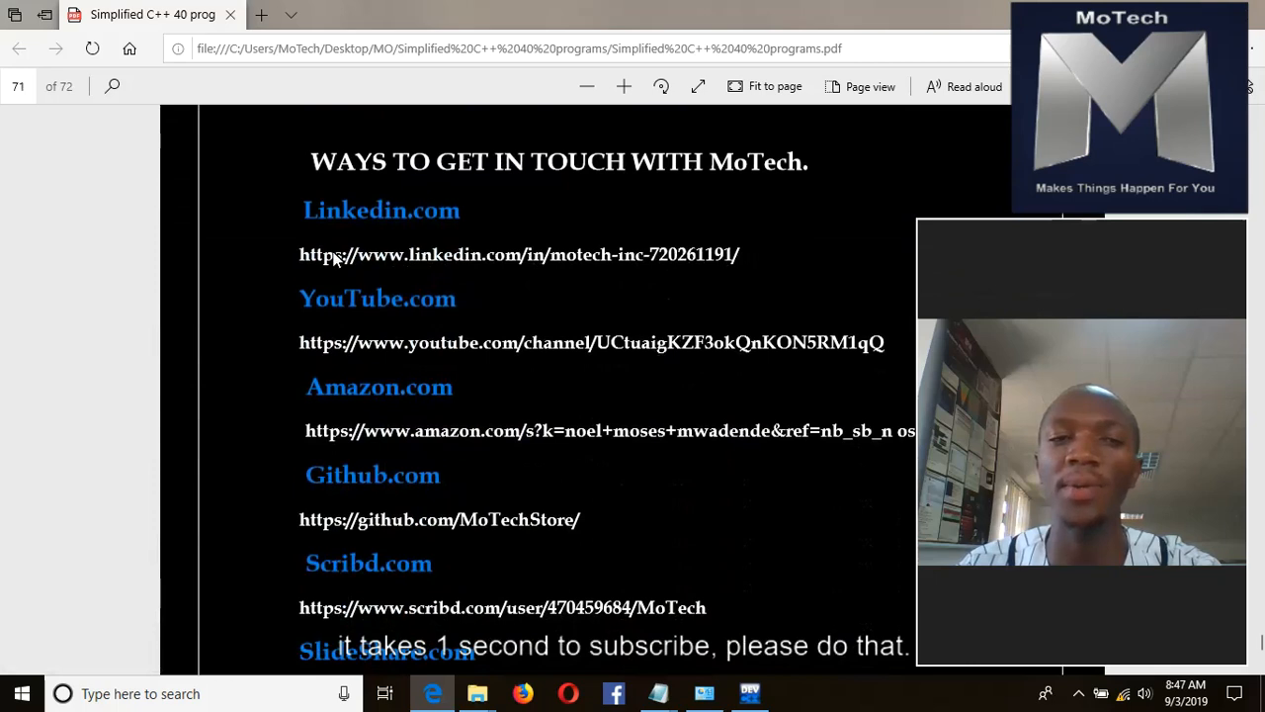
{"action": "mouse_move", "coordinate": [636, 255]}
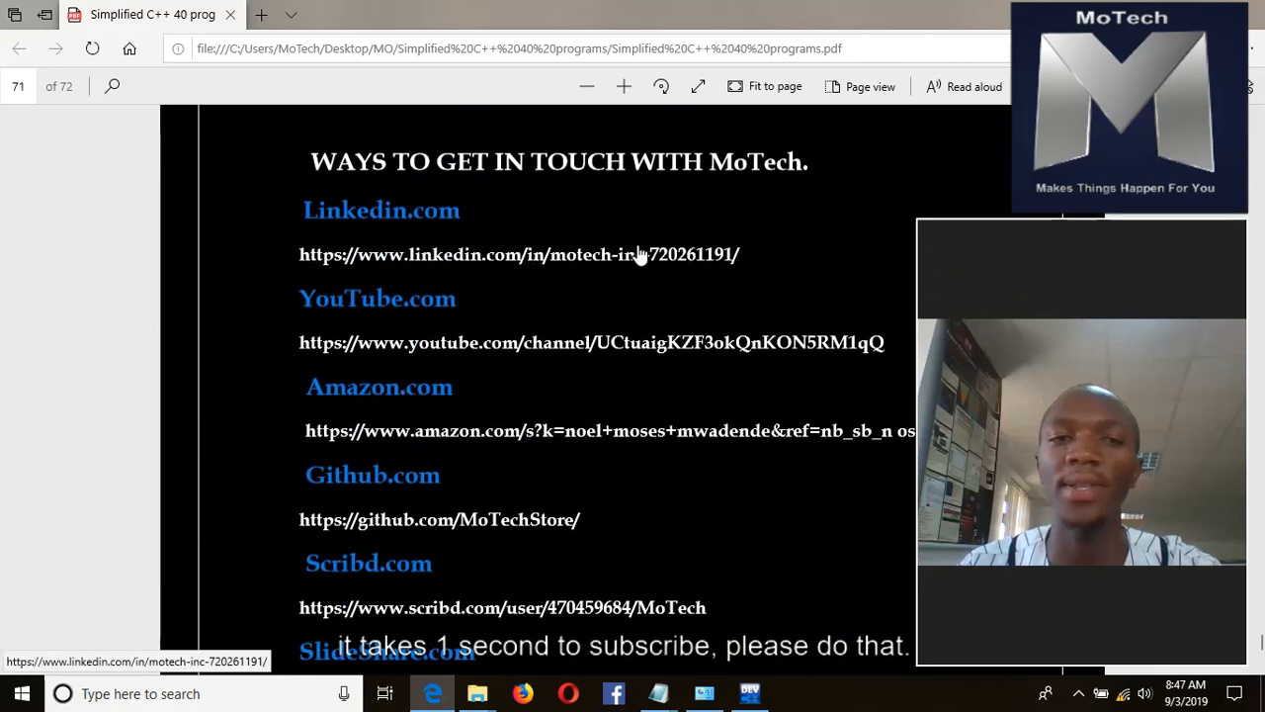
{"action": "mouse_move", "coordinate": [807, 360]}
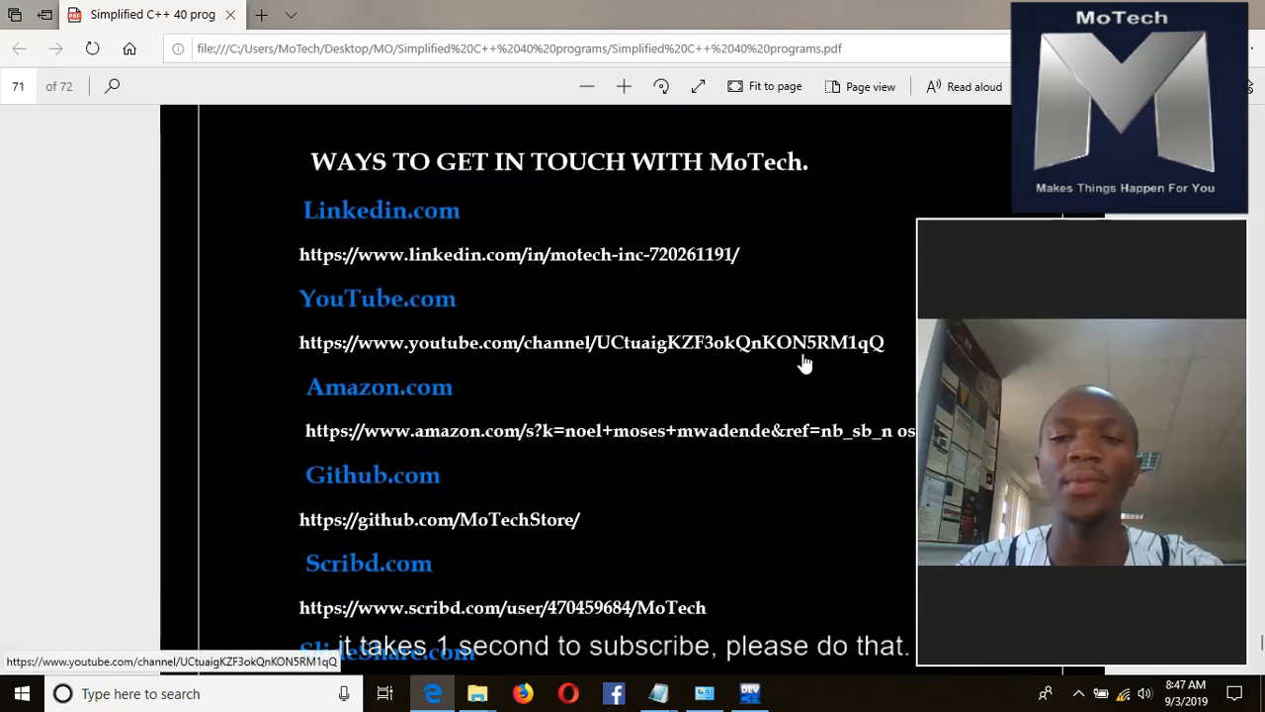
{"action": "mouse_move", "coordinate": [811, 395]}
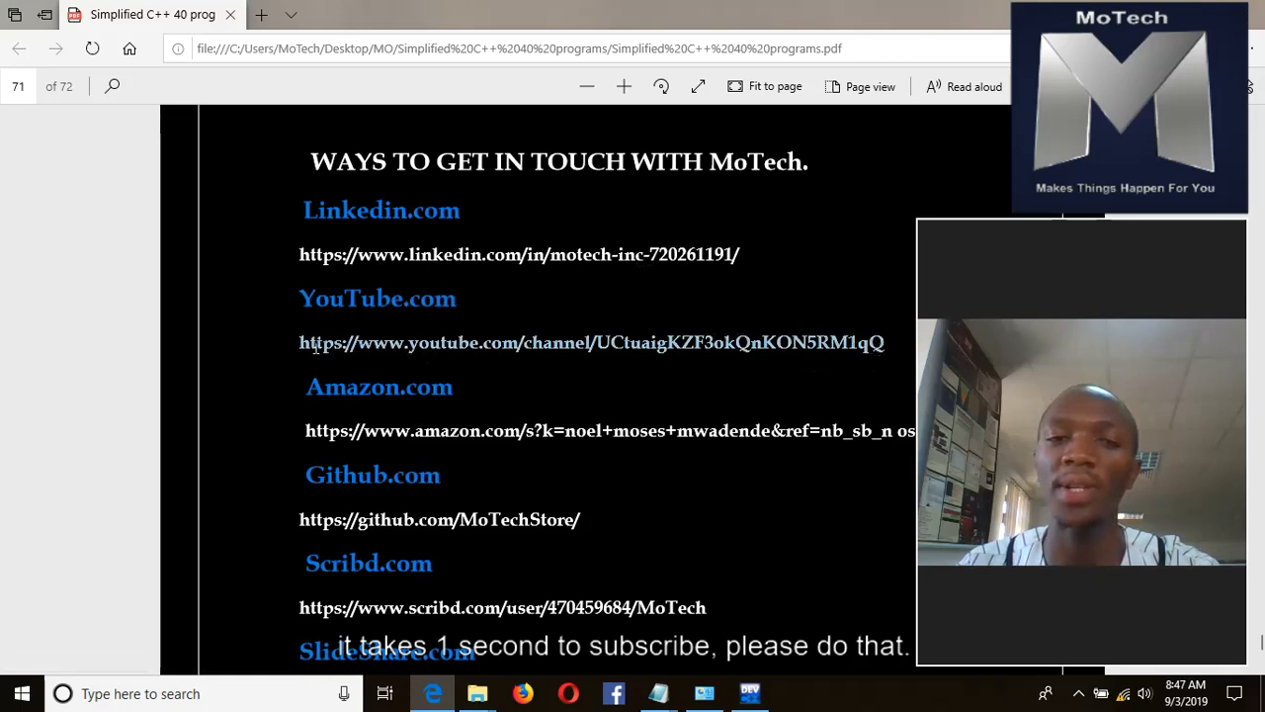
{"action": "mouse_move", "coordinate": [720, 402]}
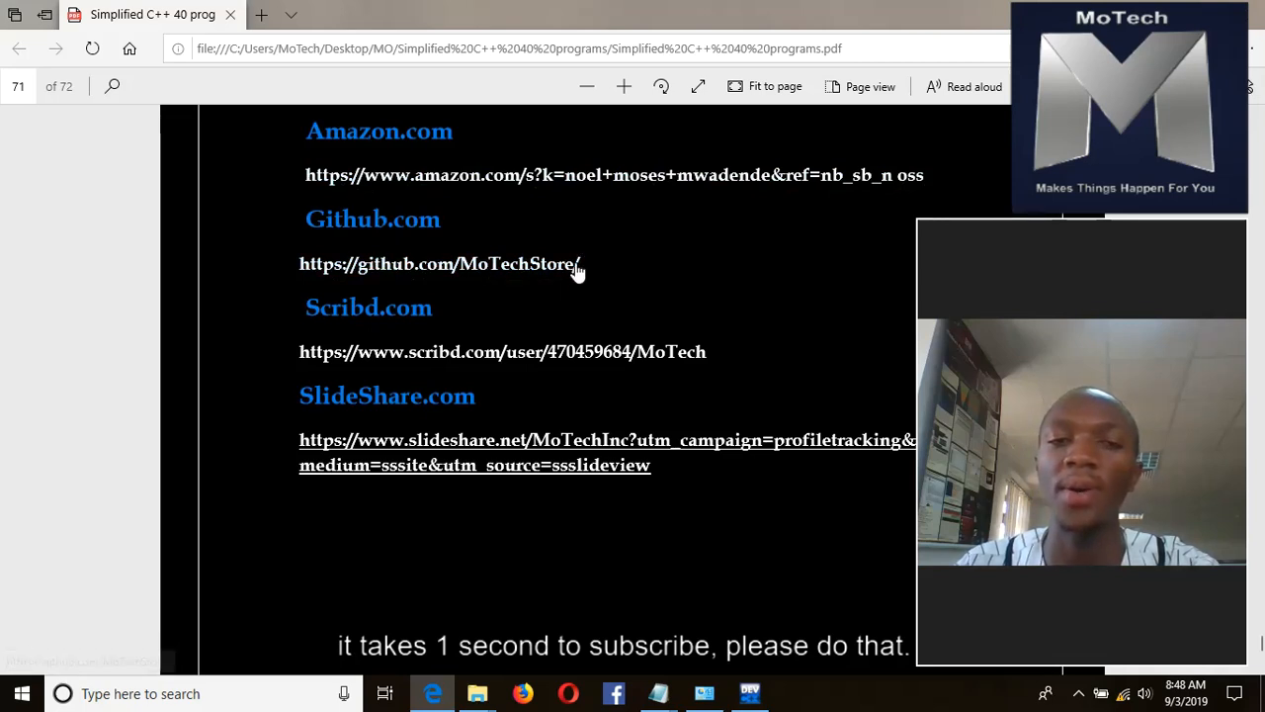
{"action": "mouse_move", "coordinate": [719, 359]}
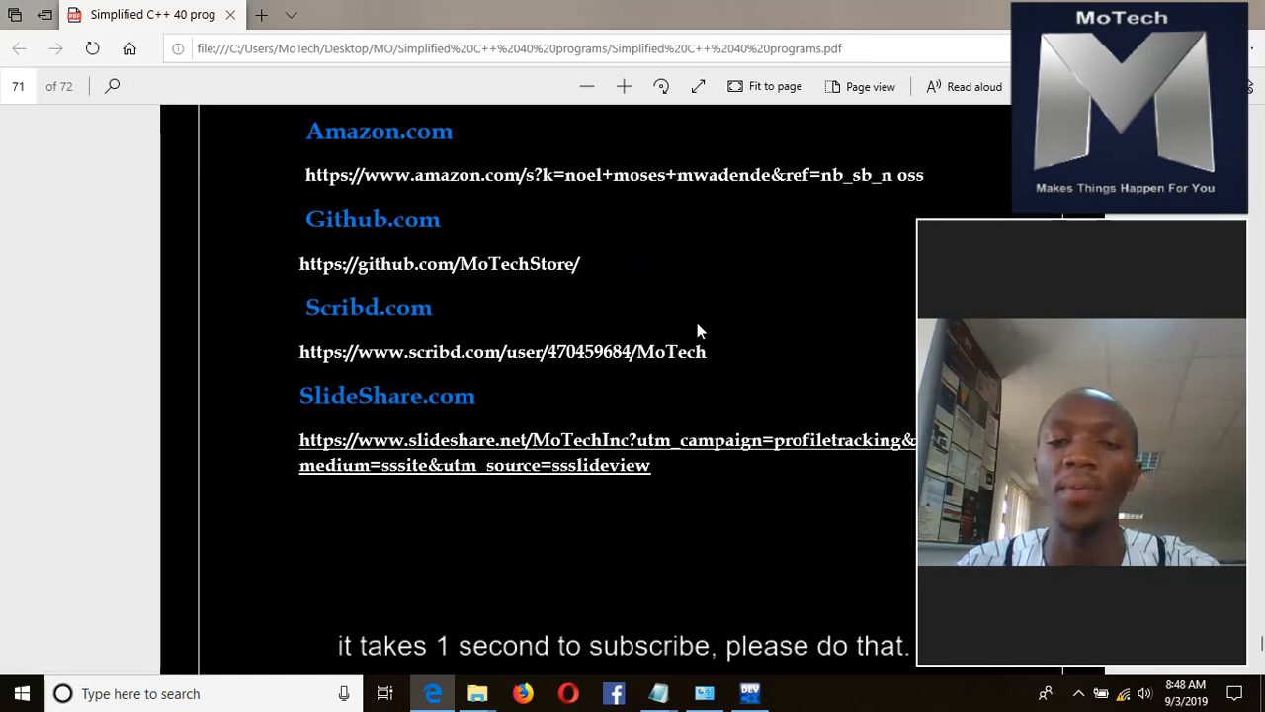
{"action": "mouse_move", "coordinate": [679, 484]}
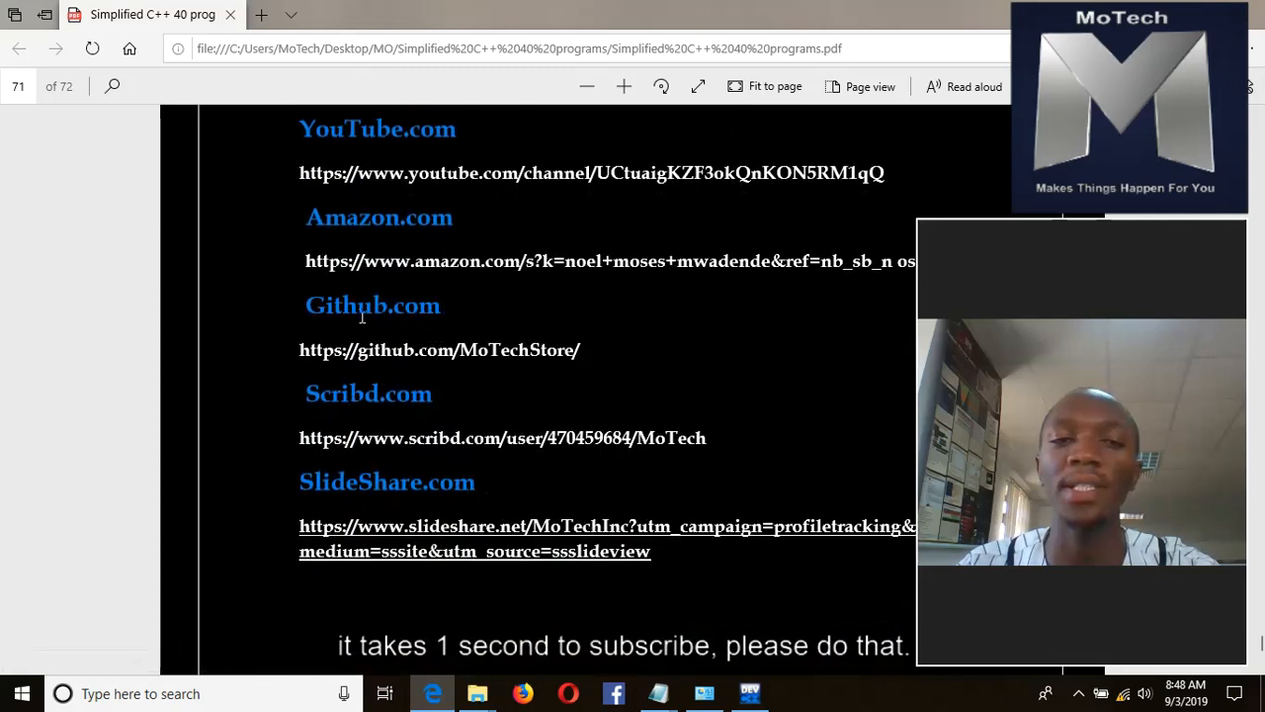
{"action": "mouse_move", "coordinate": [542, 174]}
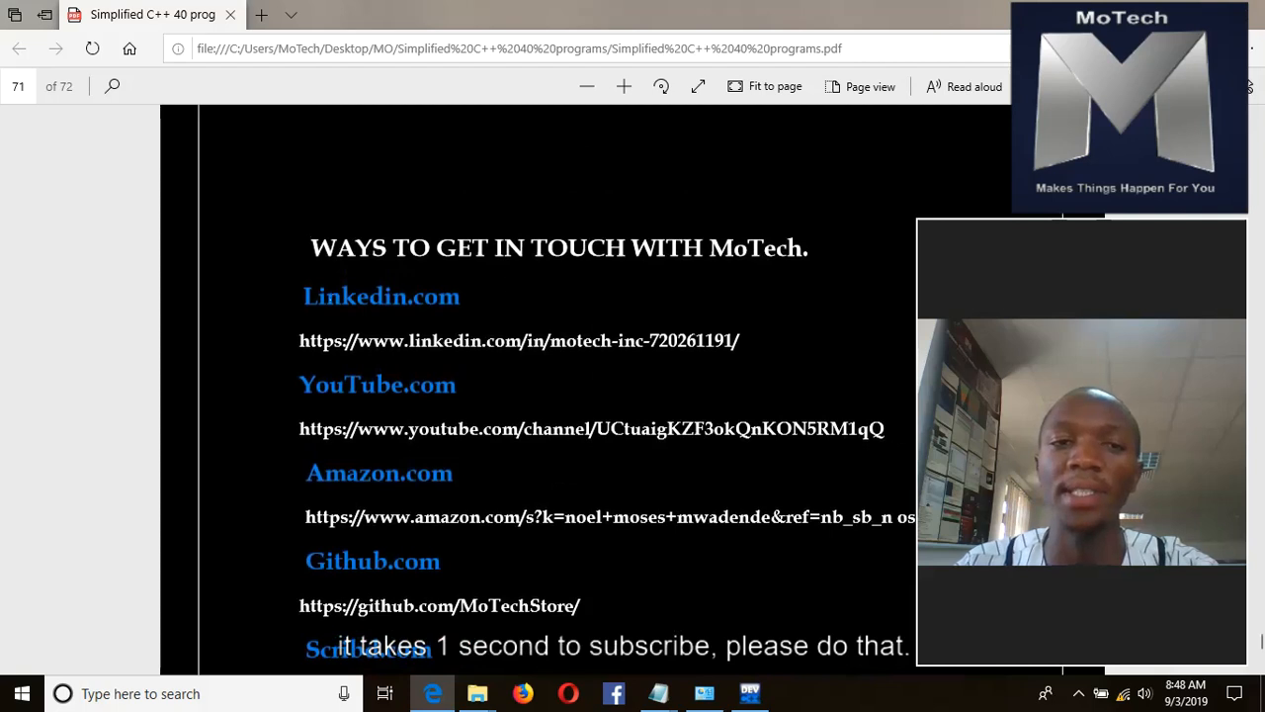
{"action": "mouse_move", "coordinate": [510, 309]}
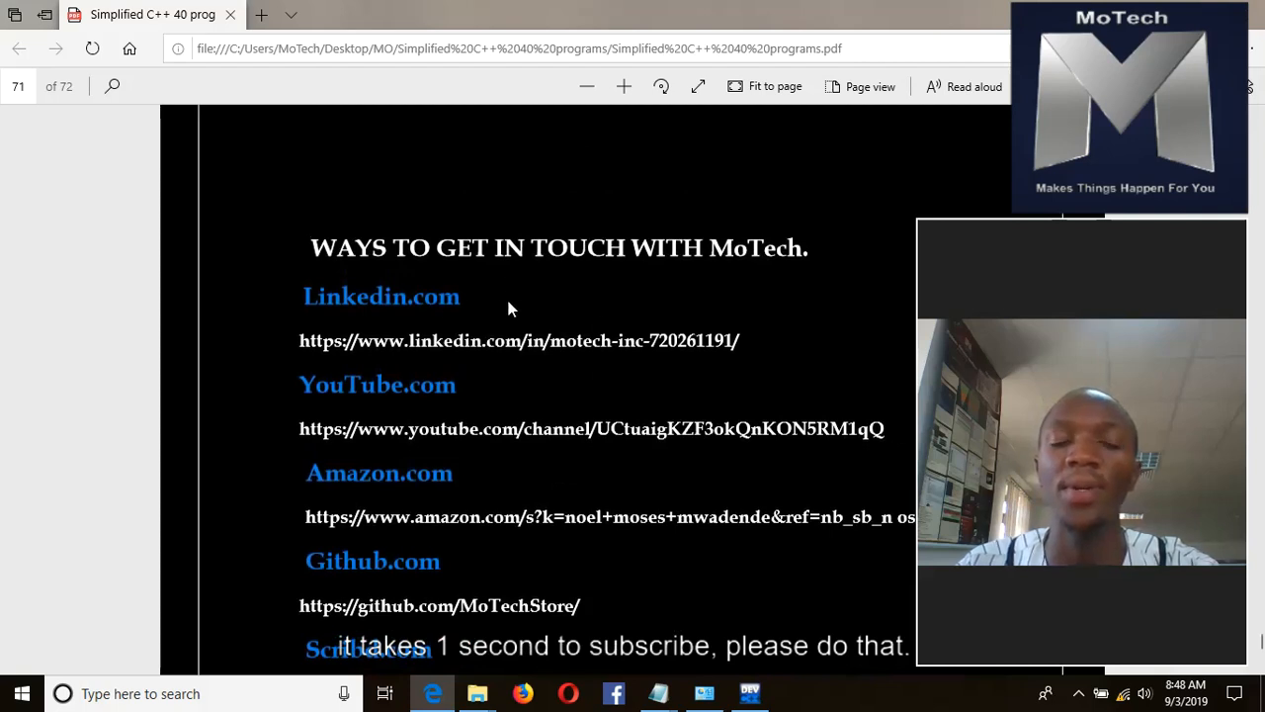